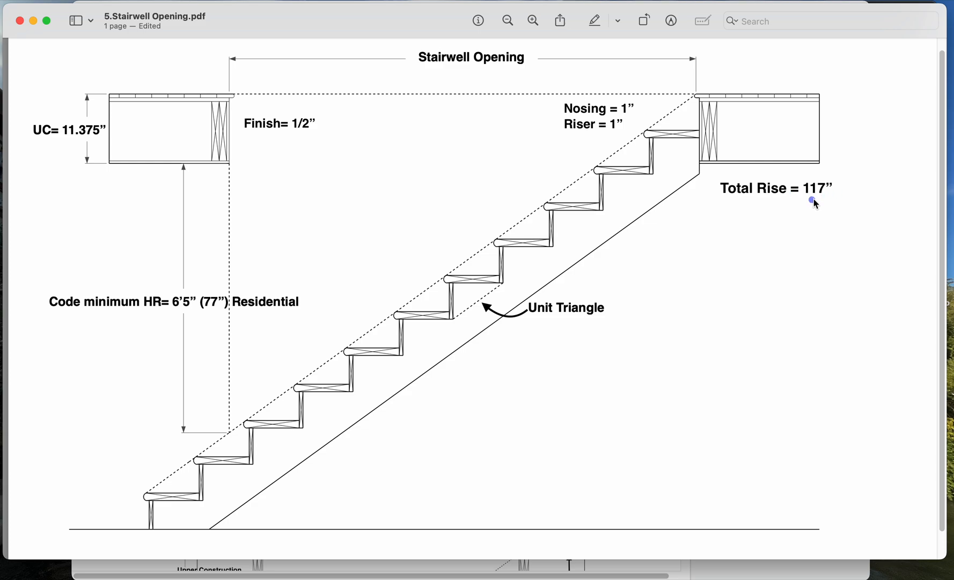
Underline the 117" total rise and 11.375" UC and arrow the finish and nosing.
{"action": "left_click_drag", "start_coordinate": [811, 201], "coordinate": [842, 195]}
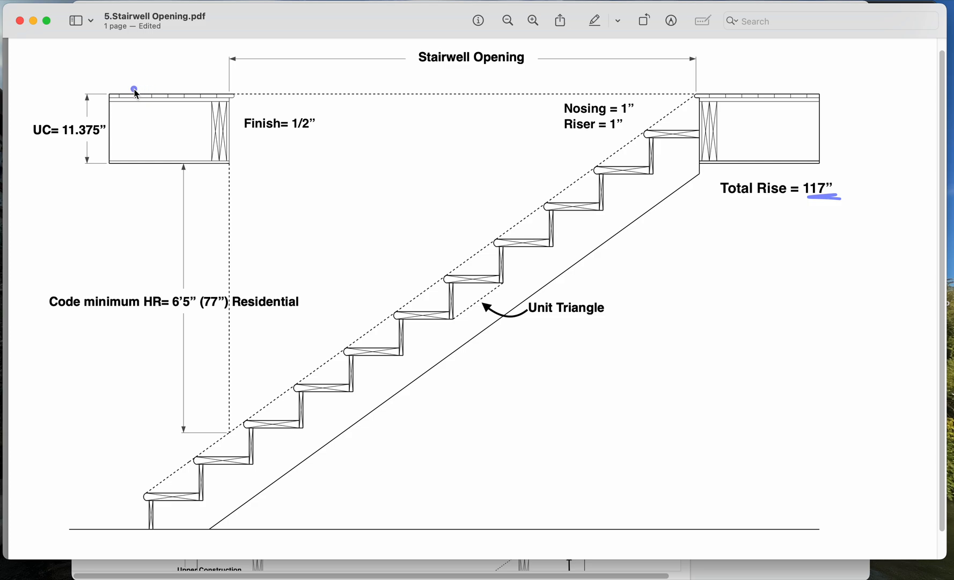
{"action": "left_click_drag", "start_coordinate": [133, 89], "coordinate": [178, 162]}
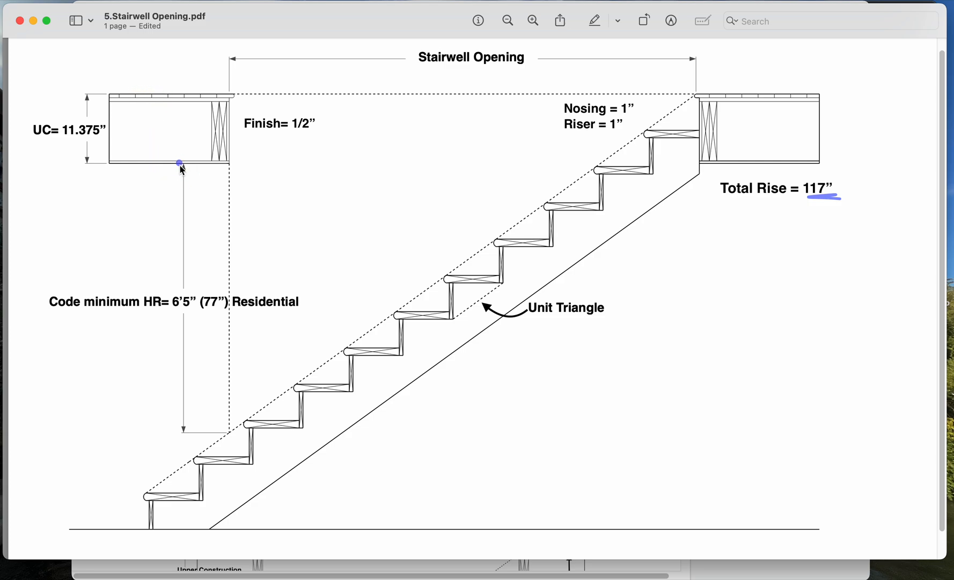
{"action": "left_click_drag", "start_coordinate": [61, 142], "coordinate": [121, 142]}
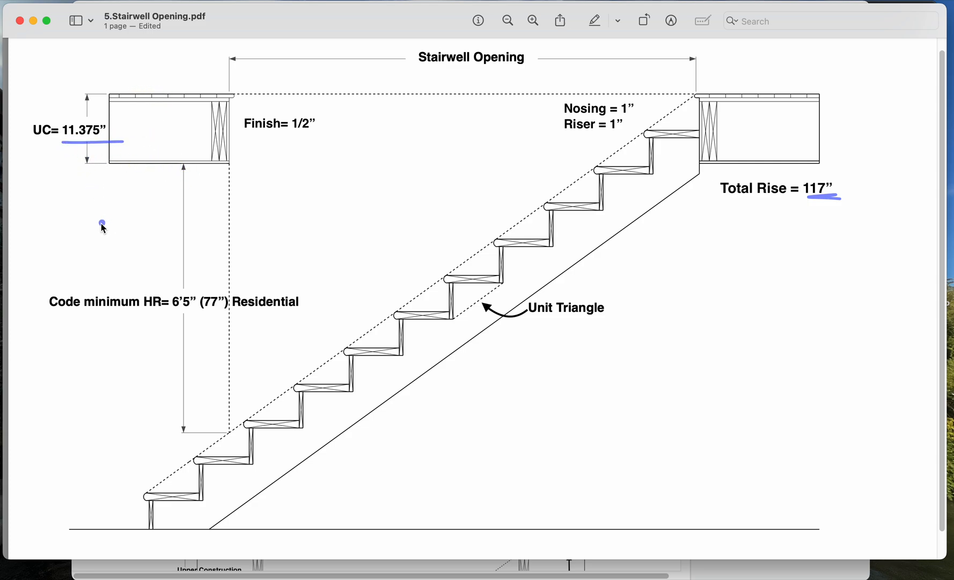
{"action": "mouse_move", "coordinate": [262, 106]}
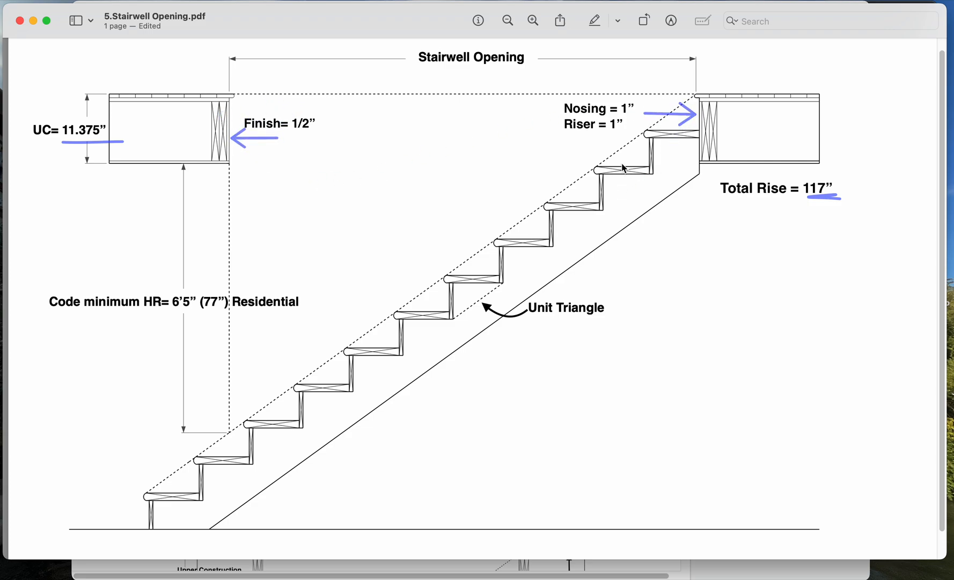
{"action": "mouse_move", "coordinate": [614, 156]}
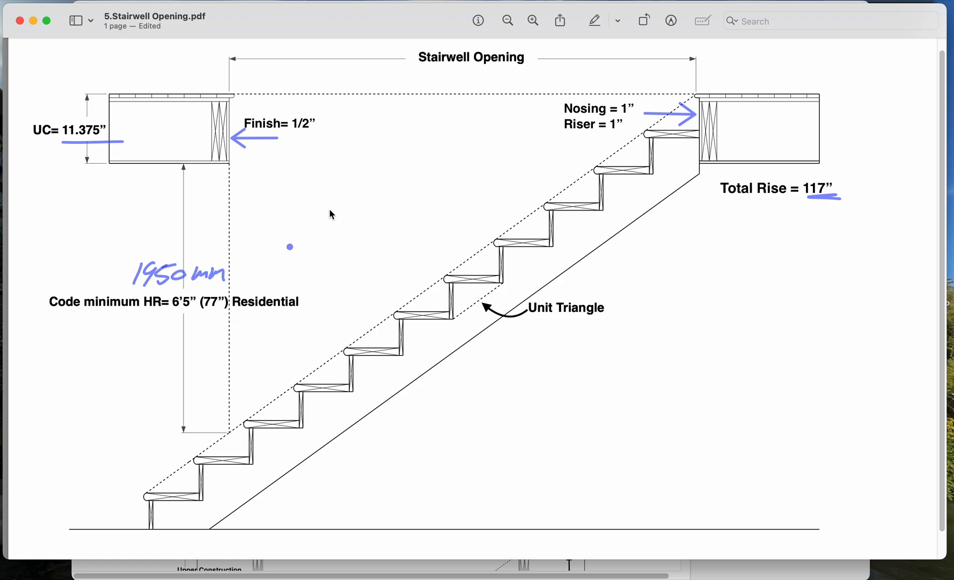
{"action": "mouse_move", "coordinate": [759, 105]}
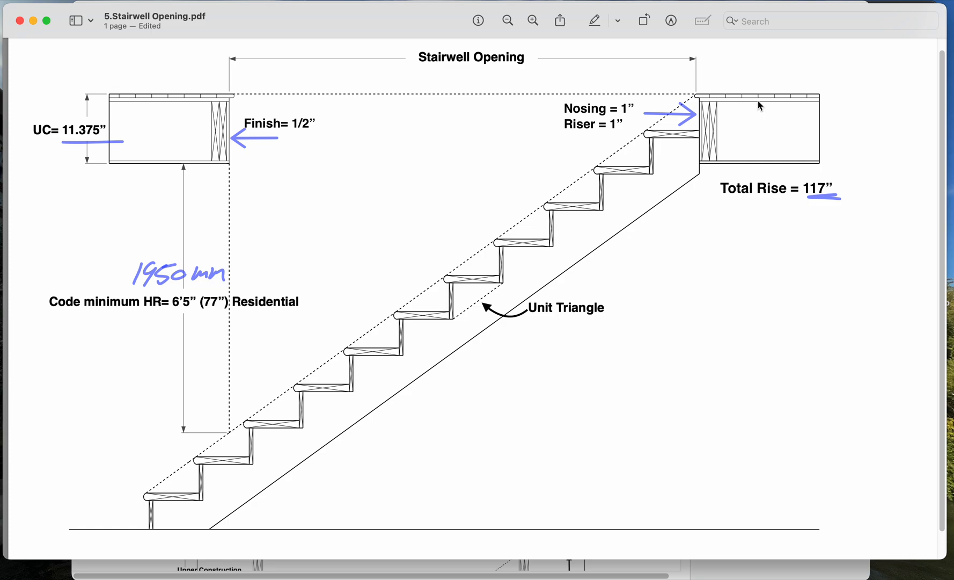
Switch to the Pages worksheet and write 117" on the total rise line.
{"action": "key", "text": "cmd+z"}
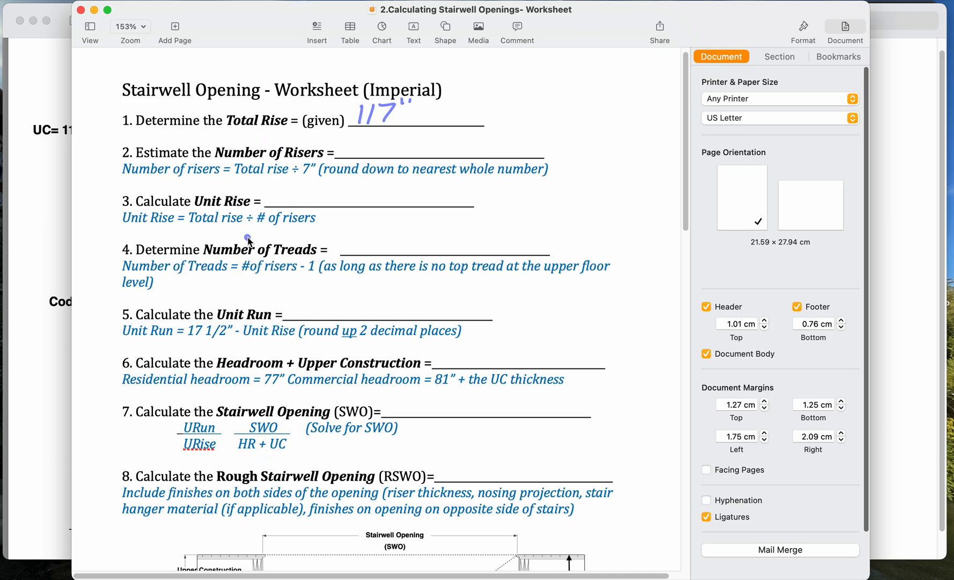
{"action": "mouse_move", "coordinate": [213, 496]}
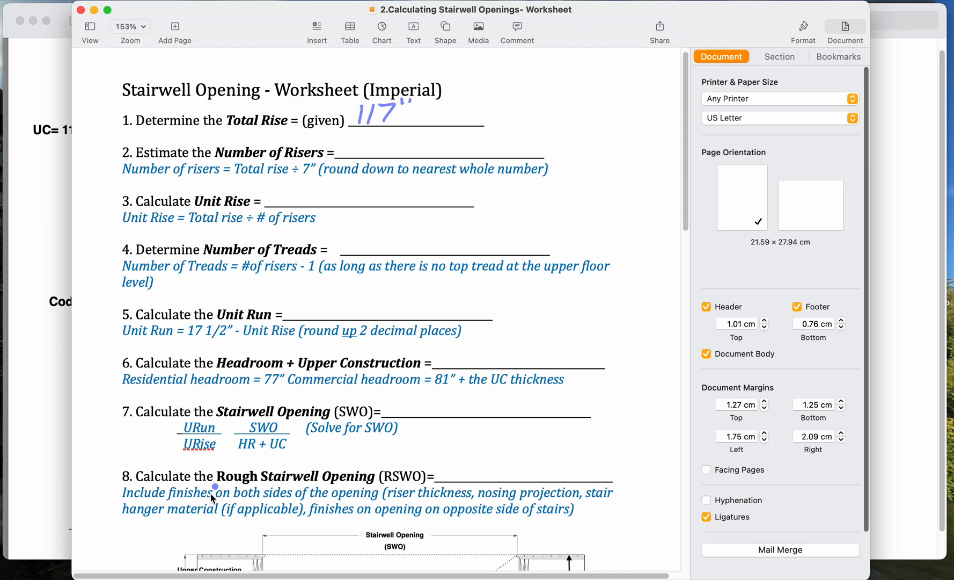
{"action": "left_click_drag", "start_coordinate": [213, 487], "coordinate": [409, 459]}
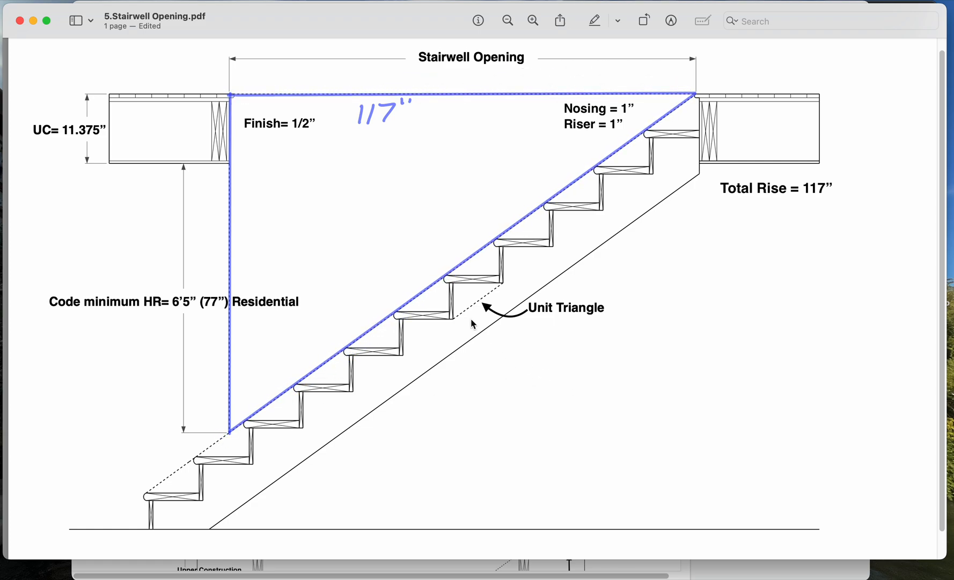
Trace the opening triangle over the stair slope with 117" noted above.
{"action": "left_click_drag", "start_coordinate": [452, 283], "coordinate": [484, 295]}
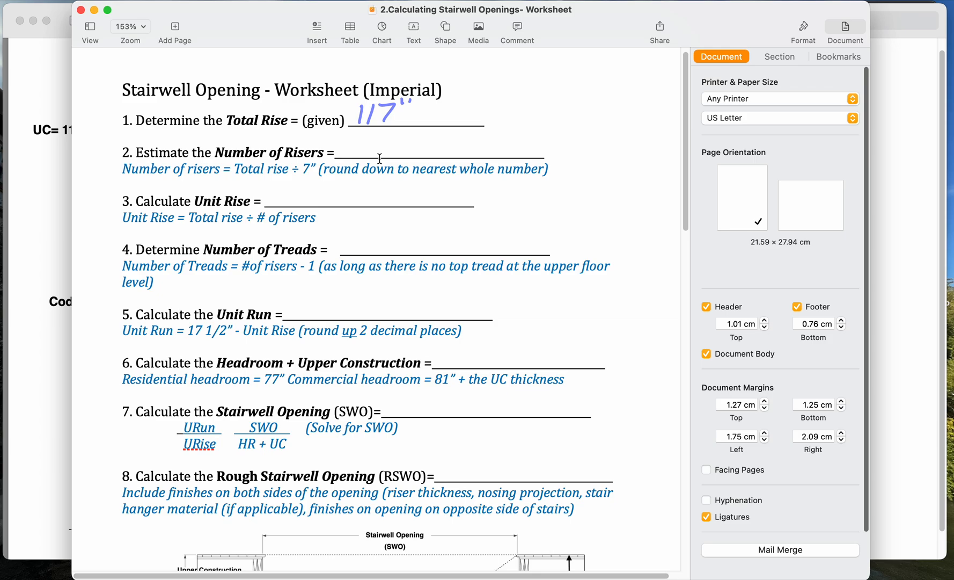
{"action": "mouse_move", "coordinate": [228, 207]}
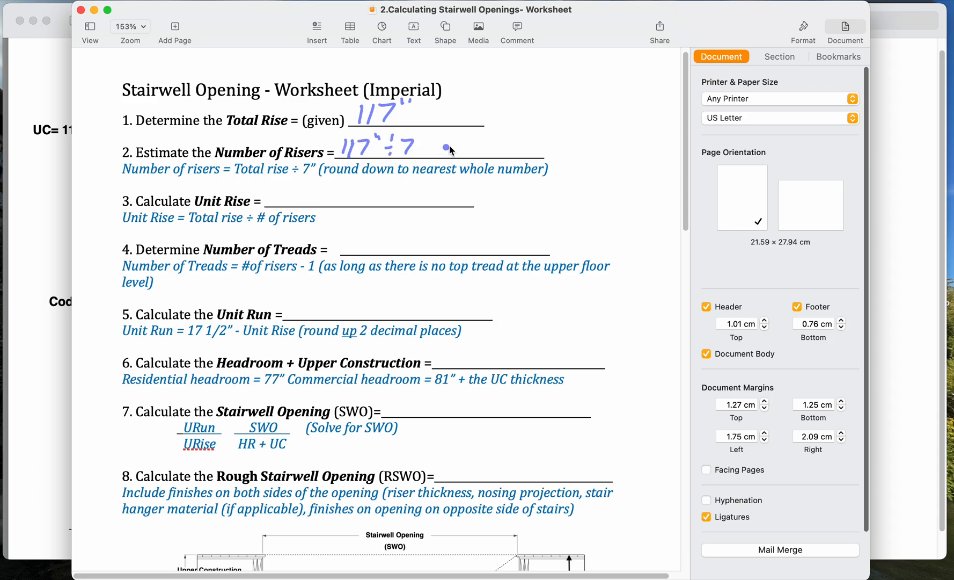
Write 117÷7=16.714 rounded to 16 risers, then begin 117÷16 as 7.
{"action": "left_click_drag", "start_coordinate": [419, 146], "coordinate": [453, 143]}
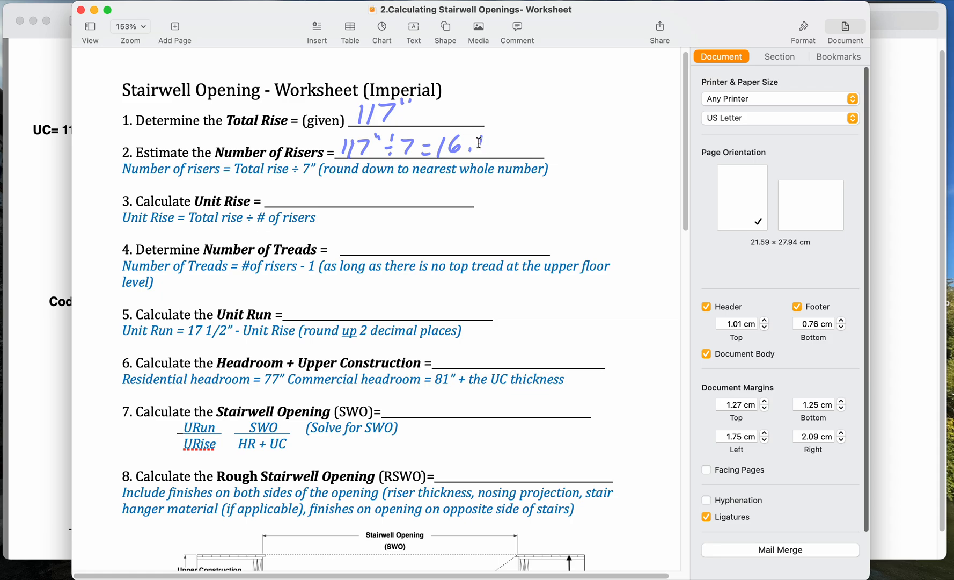
{"action": "type", "text": "714"}
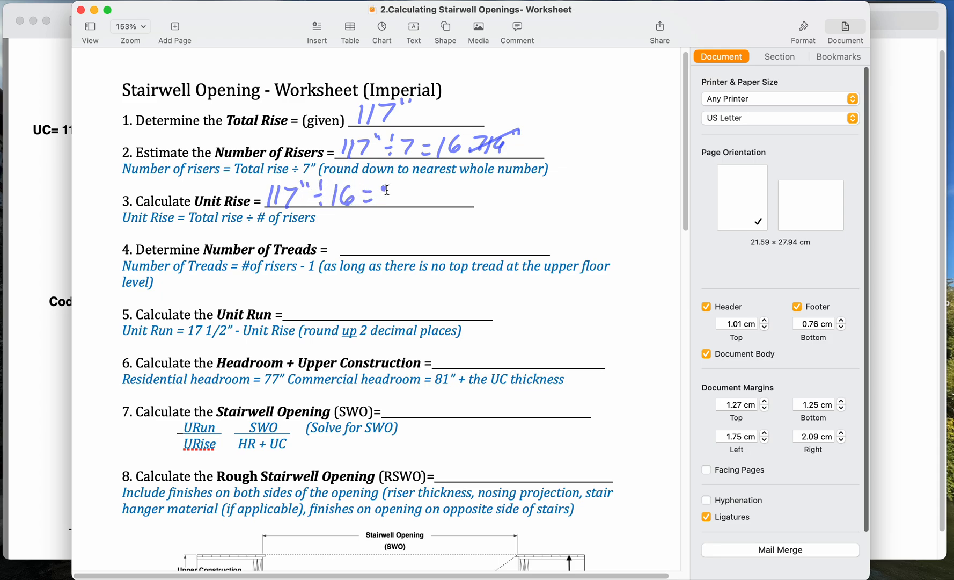
{"action": "type", "text": "7.3125\" 7 5/16"}
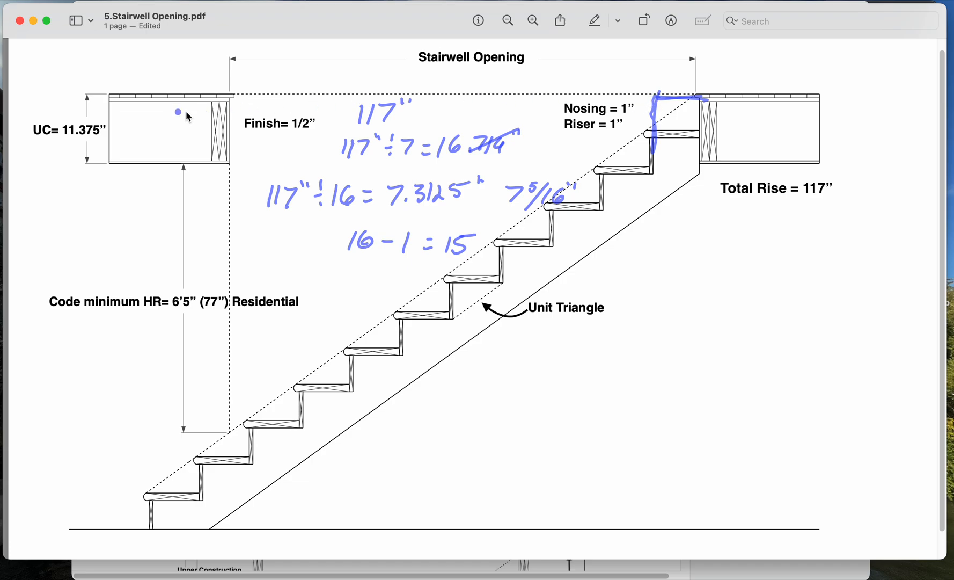
Draw a right-angle mark showing the rise and run of the top step.
{"action": "left_click_drag", "start_coordinate": [635, 92], "coordinate": [243, 94]}
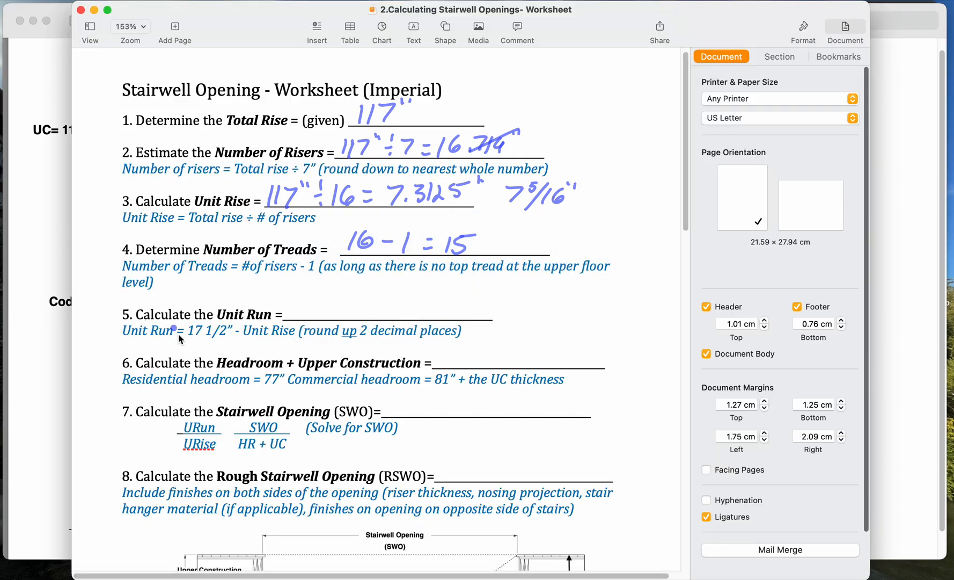
{"action": "mouse_move", "coordinate": [329, 303]}
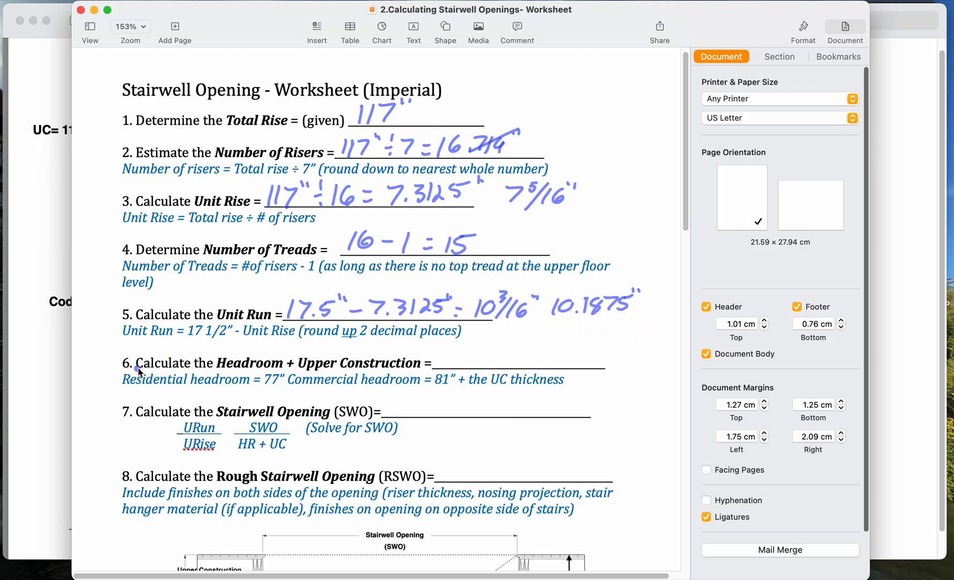
{"action": "mouse_move", "coordinate": [23, 358]}
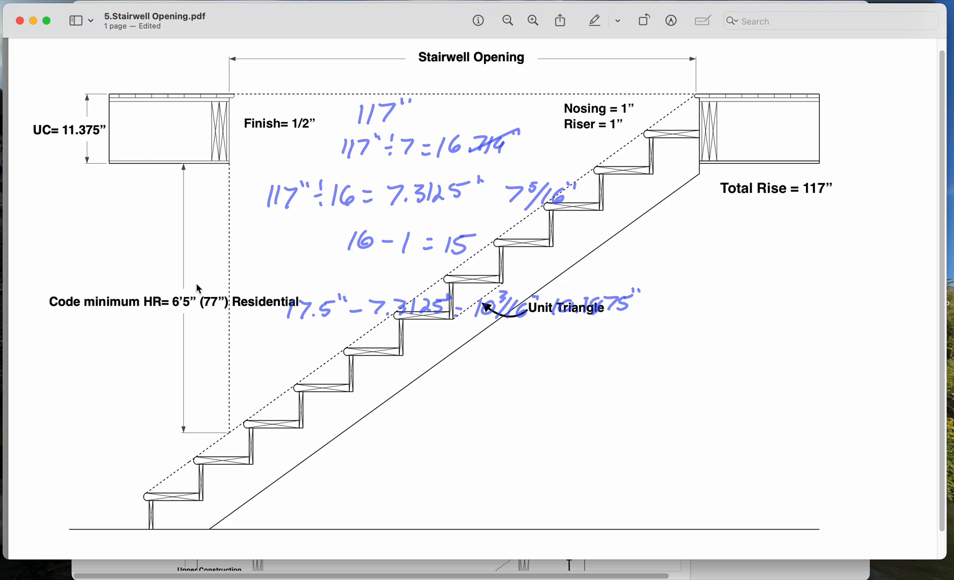
Switch back to the Preview window with the Stairwell Opening PDF.
{"action": "key", "text": "cmd+tab"}
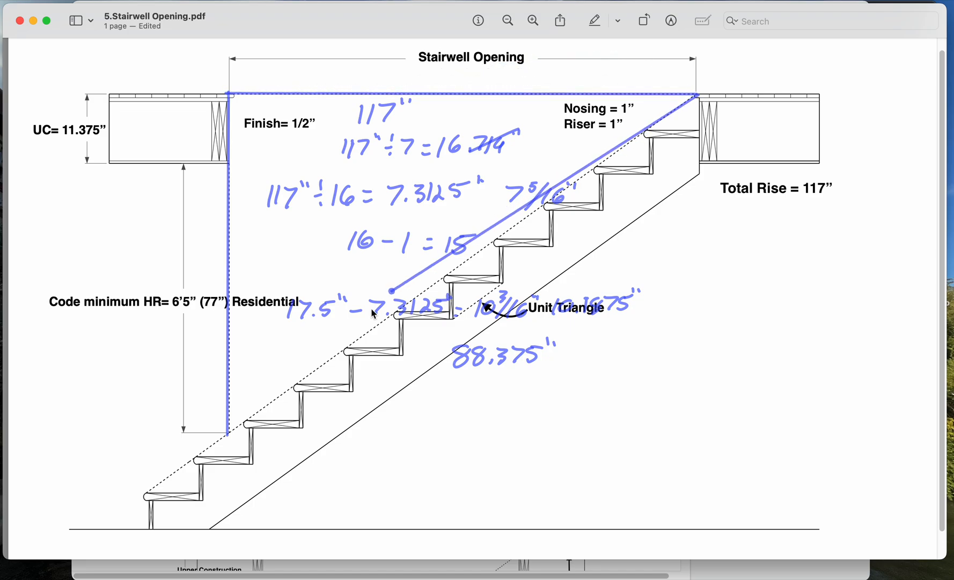
Trace the opening triangle and write URun/URise = SWO/(HR+UC) beside the unit run.
{"action": "left_click_drag", "start_coordinate": [390, 292], "coordinate": [210, 470]}
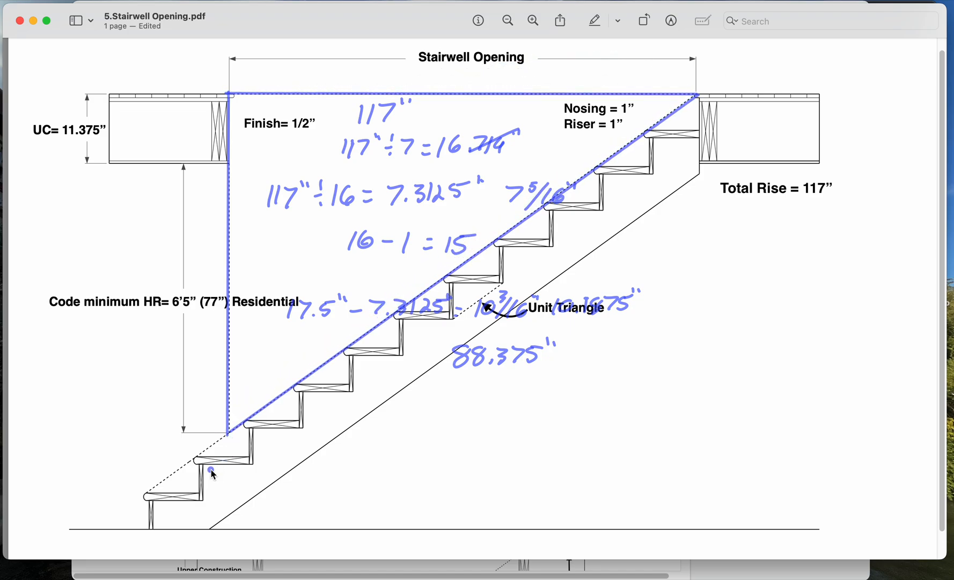
{"action": "mouse_move", "coordinate": [411, 393]}
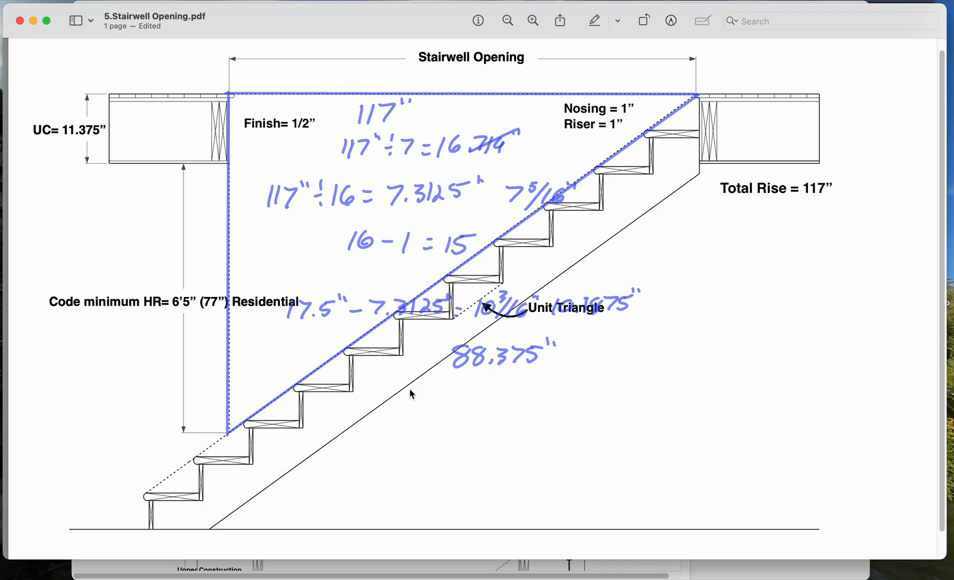
{"action": "left_click", "coordinate": [682, 258]}
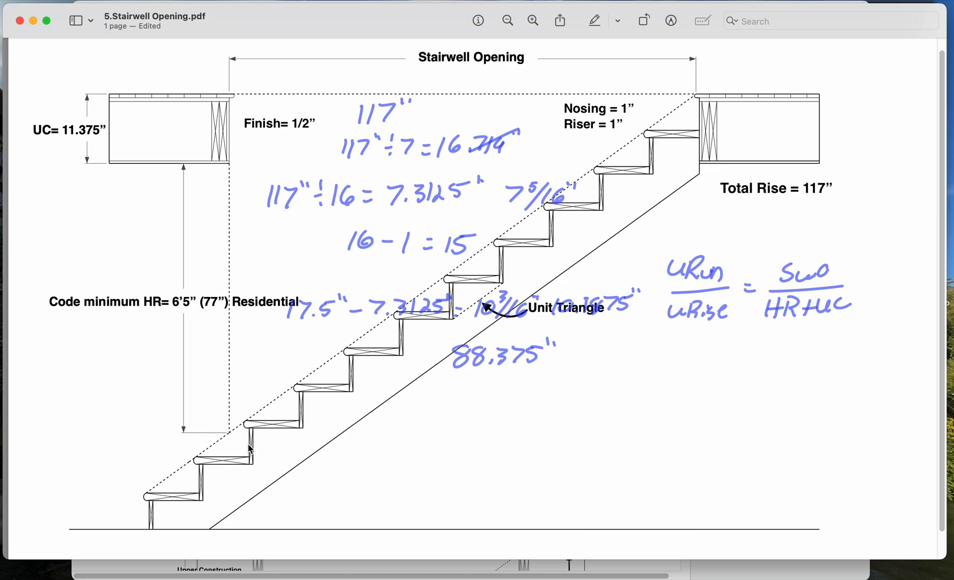
Write 10.1875"/7.3125" = SWO in magenta beneath the proportion.
{"action": "left_click_drag", "start_coordinate": [230, 429], "coordinate": [230, 87]}
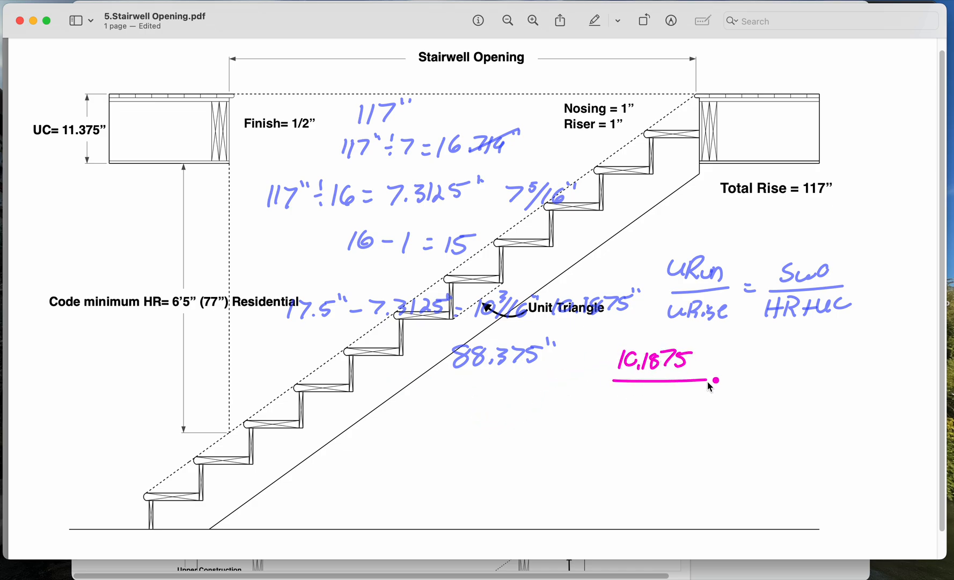
{"action": "type", "text": "7.31"}
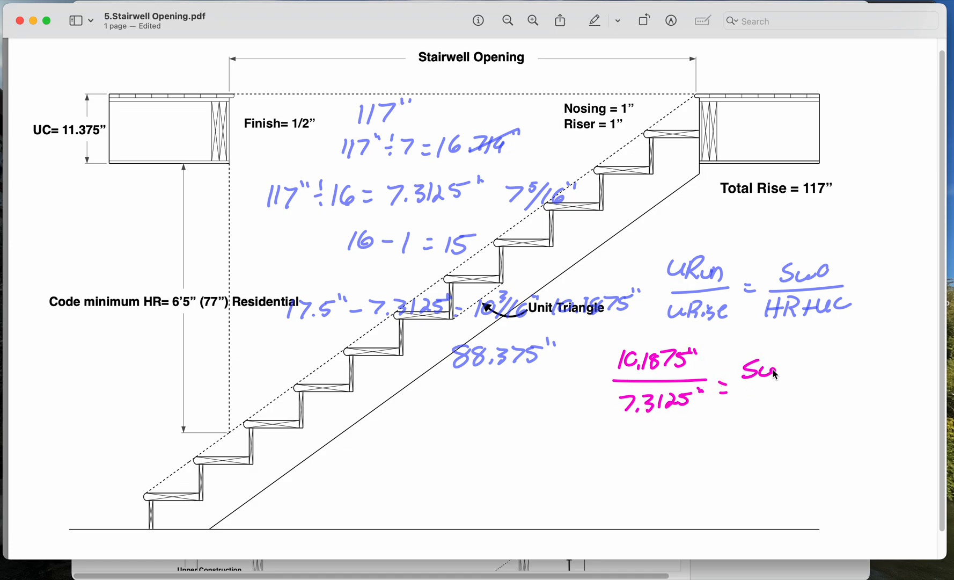
{"action": "left_click_drag", "start_coordinate": [736, 389], "coordinate": [809, 389]}
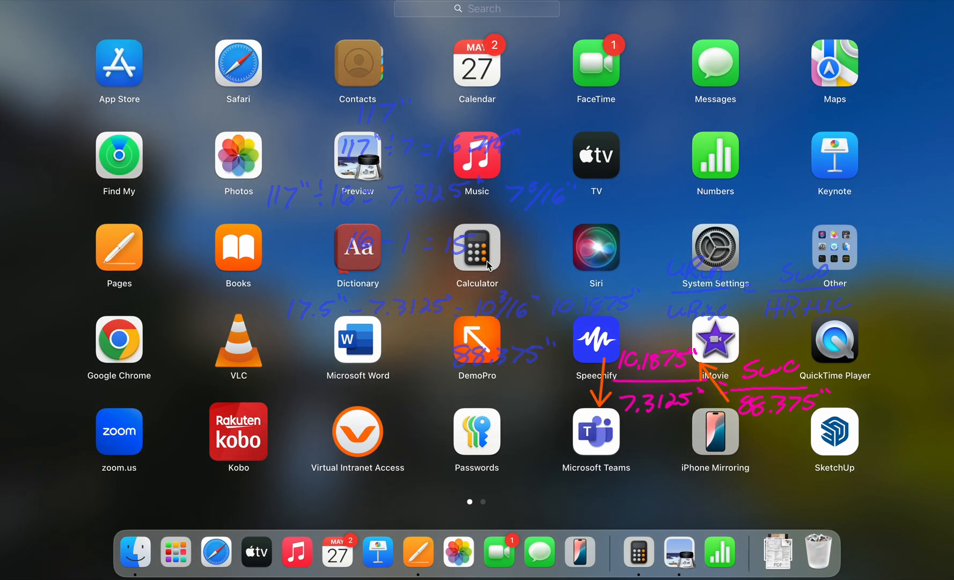
Compute 88.375 × 10.1875 = 900.3203125, then ÷ 7.3125 = 123.1207265.
{"action": "left_click", "coordinate": [477, 247]}
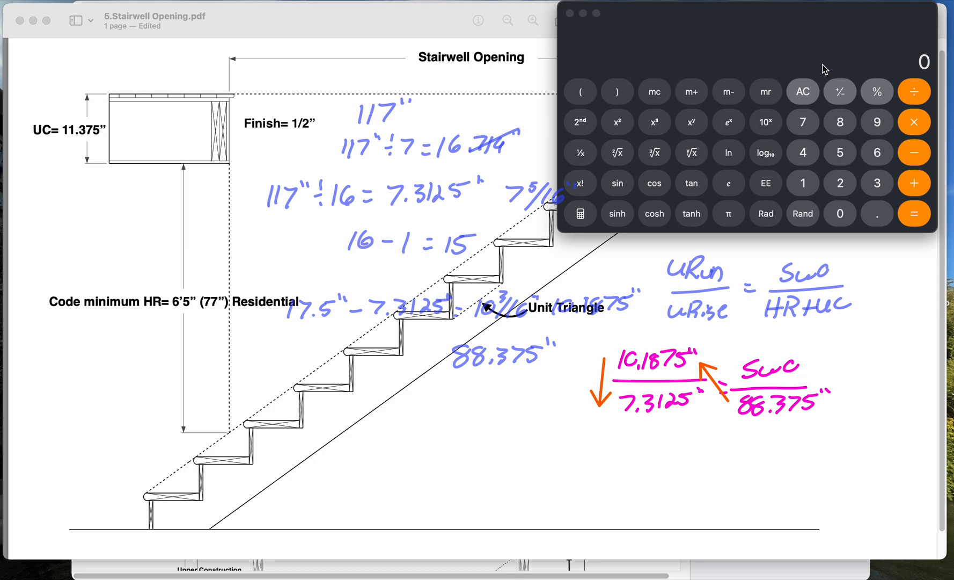
{"action": "left_click", "coordinate": [877, 182]}
{"action": "type", "text": "88.375×10.1"}
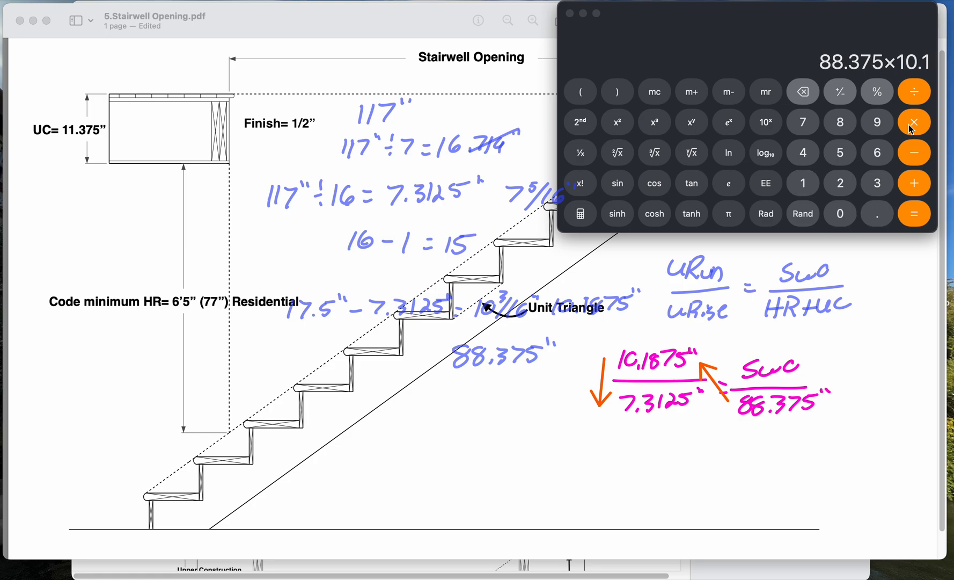
{"action": "left_click", "coordinate": [912, 214]}
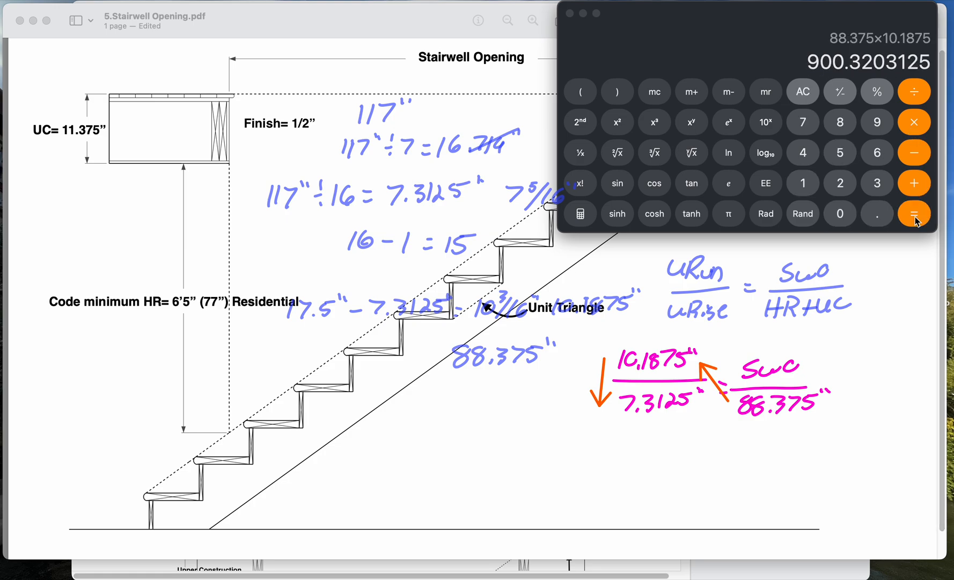
{"action": "left_click", "coordinate": [913, 91]}
{"action": "type", "text": "÷7.312"}
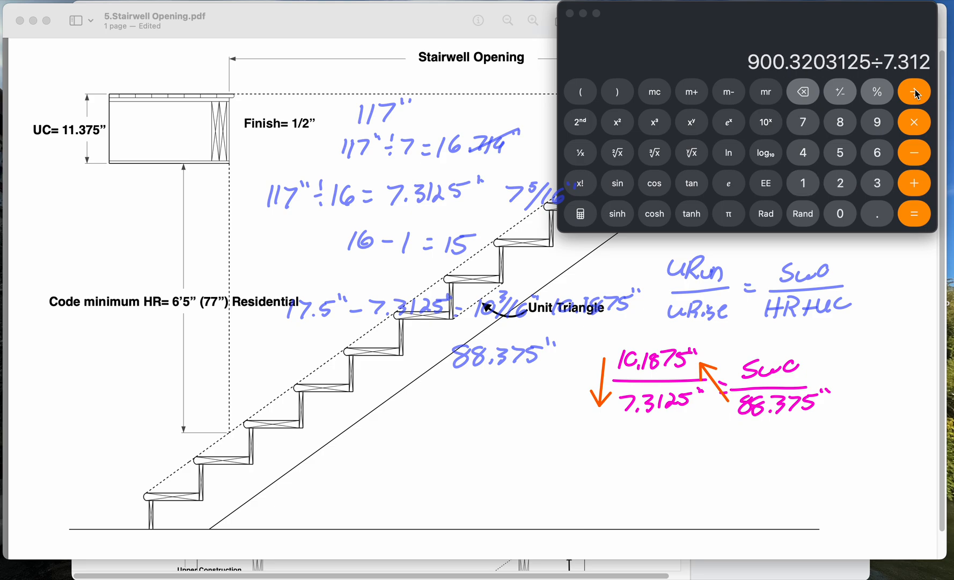
{"action": "left_click", "coordinate": [913, 214]}
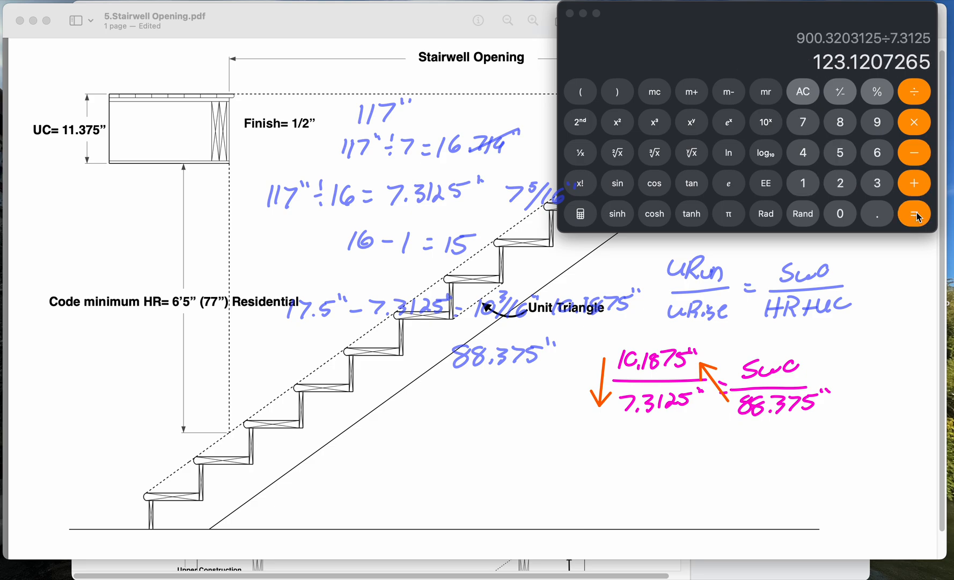
{"action": "mouse_move", "coordinate": [602, 416]}
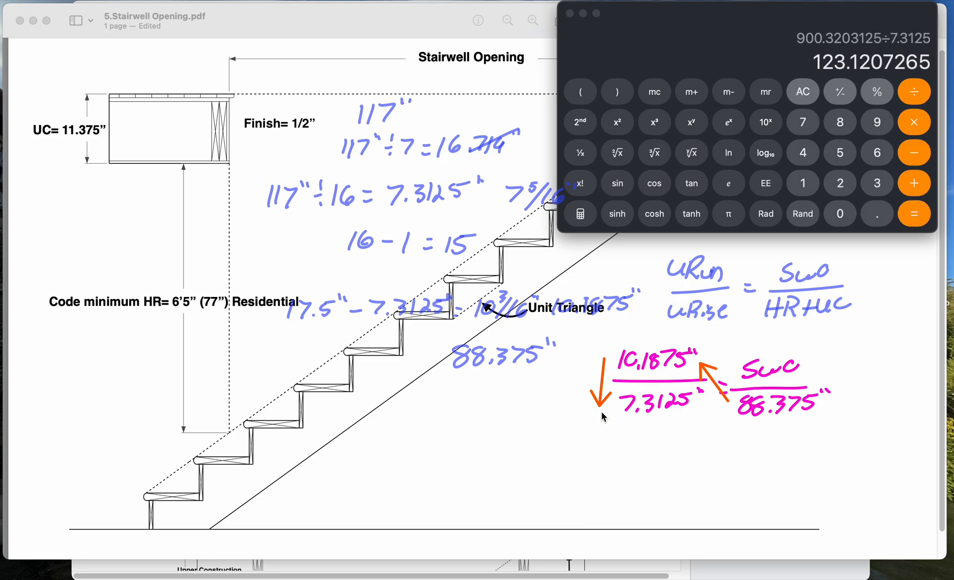
Write SWO = 123.121" in magenta below the proportion on the drawing.
{"action": "left_click", "coordinate": [598, 430]}
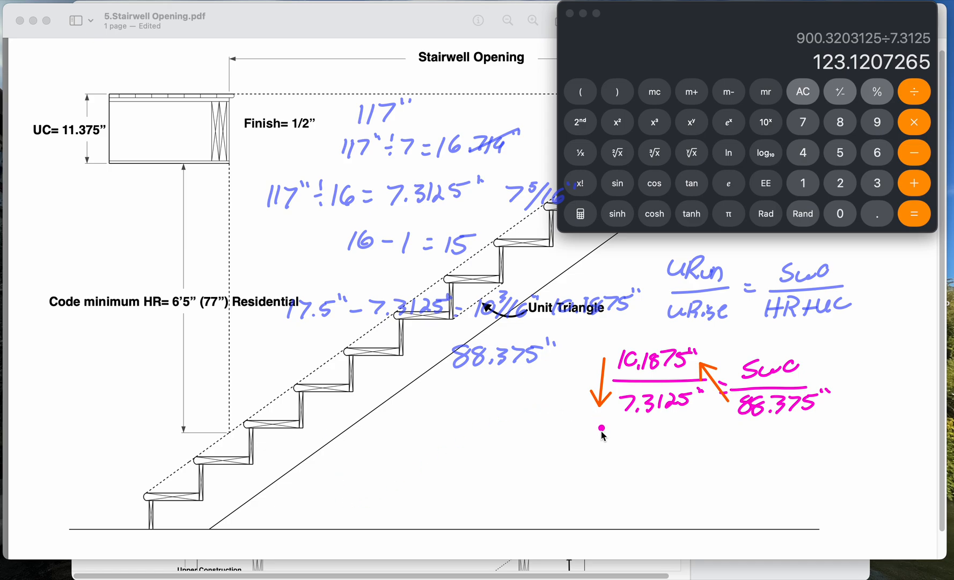
{"action": "left_click_drag", "start_coordinate": [587, 445], "coordinate": [638, 444]}
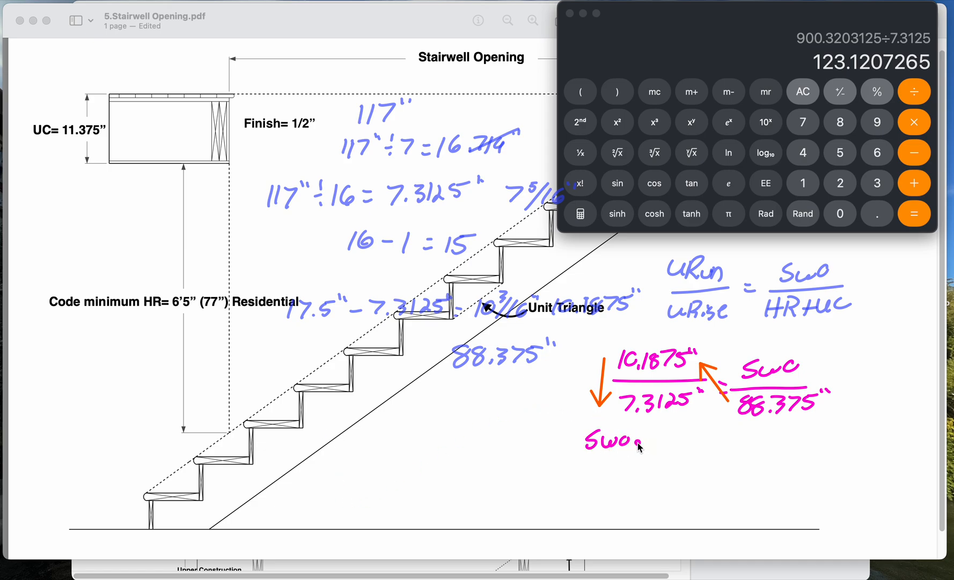
{"action": "type", "text": "=123"}
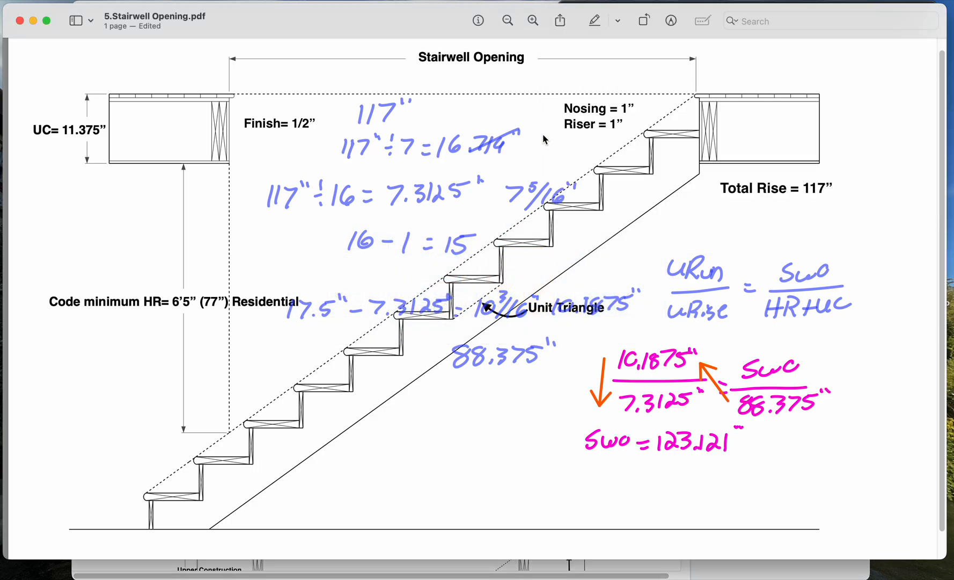
{"action": "mouse_move", "coordinate": [678, 454]}
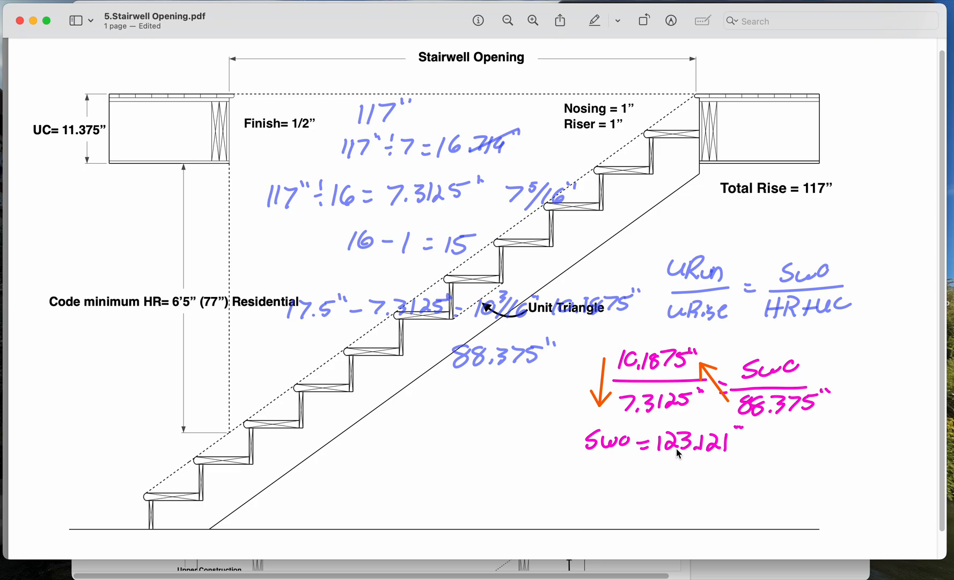
{"action": "mouse_move", "coordinate": [546, 392]}
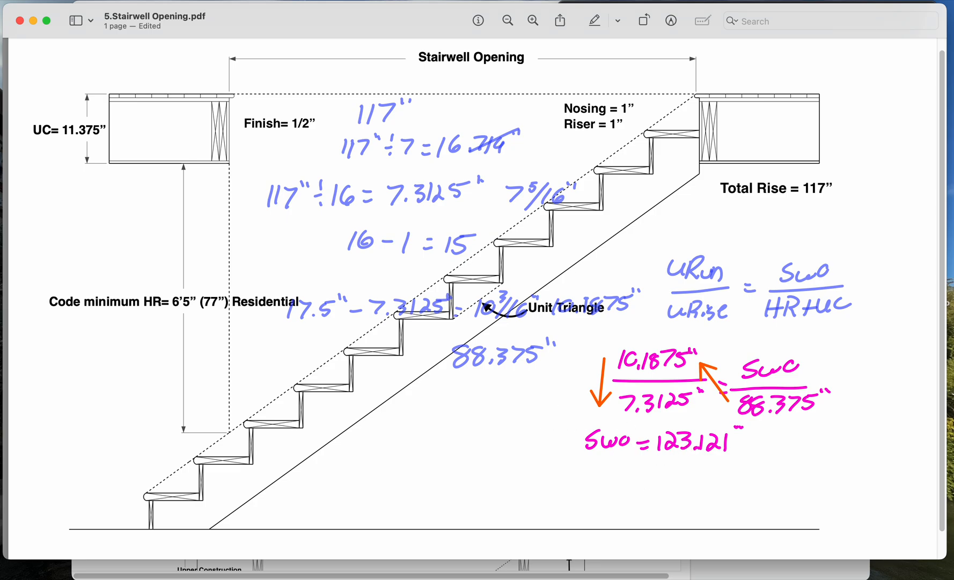
Switch the Markup sketch colour to green for the F before SWO.
{"action": "left_click", "coordinate": [568, 438]}
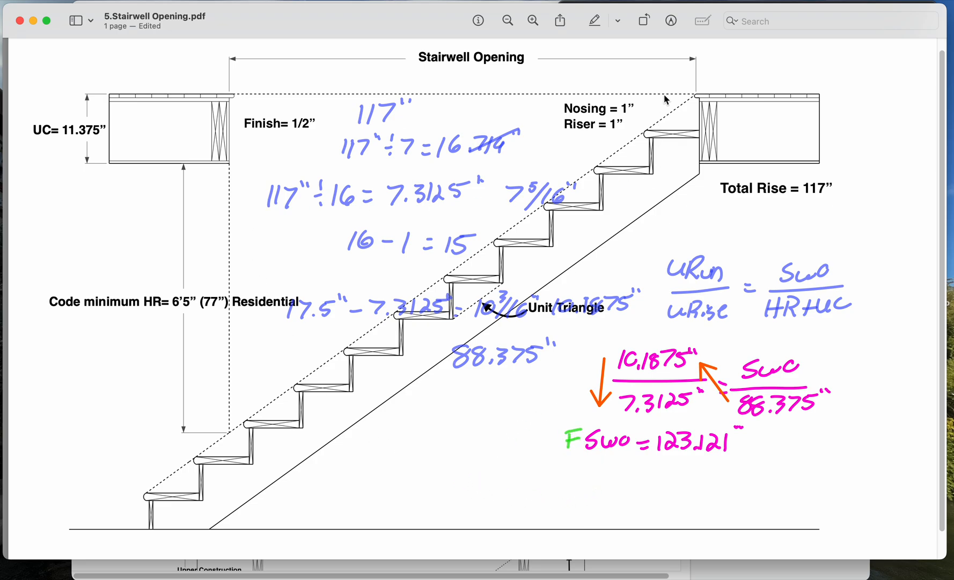
{"action": "mouse_move", "coordinate": [398, 252]}
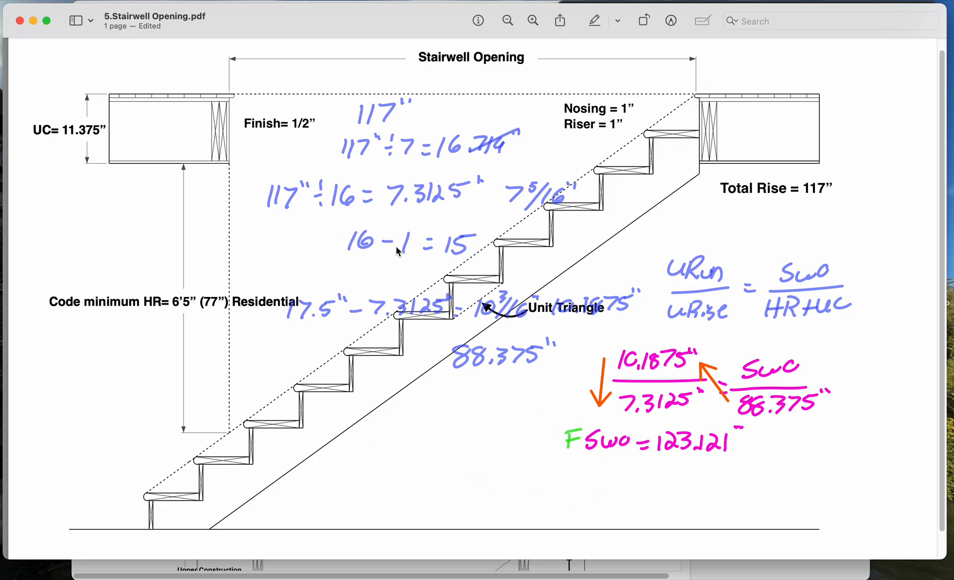
{"action": "mouse_move", "coordinate": [242, 122]}
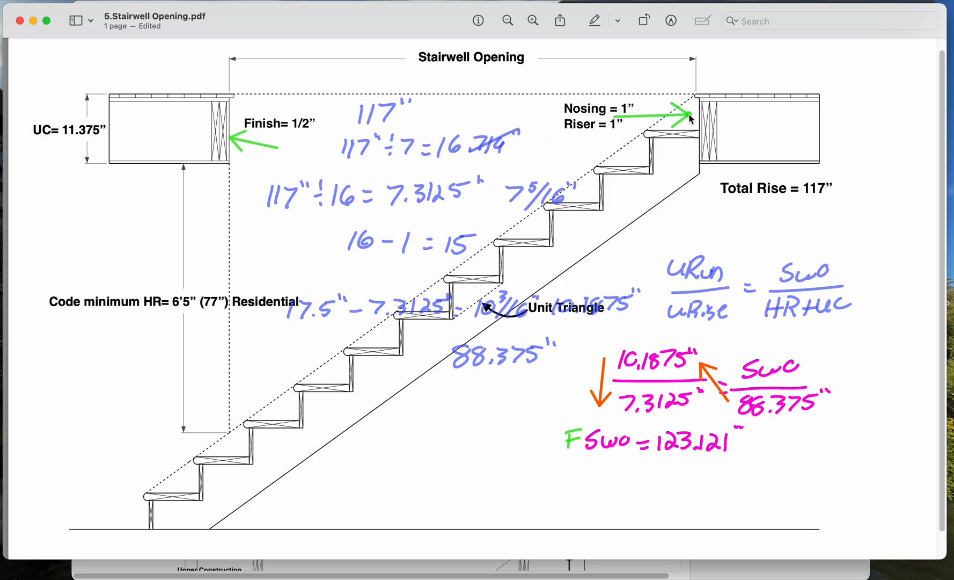
{"action": "mouse_move", "coordinate": [591, 442]}
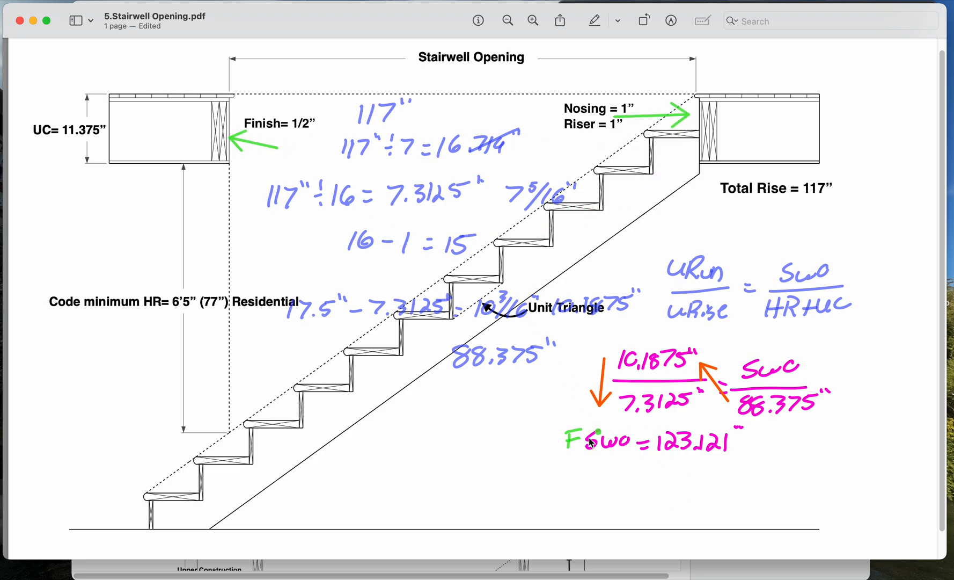
{"action": "mouse_move", "coordinate": [265, 146]}
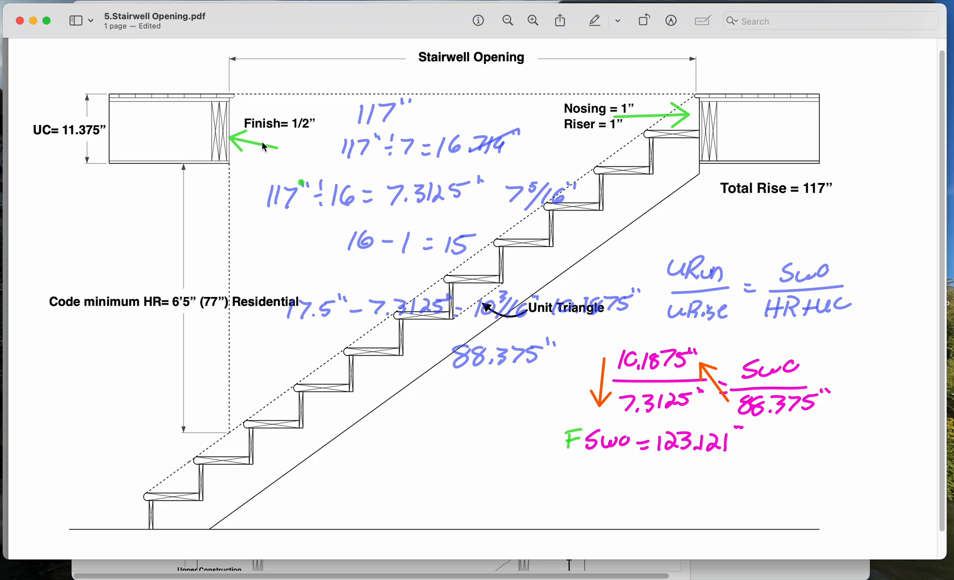
{"action": "mouse_move", "coordinate": [599, 182]}
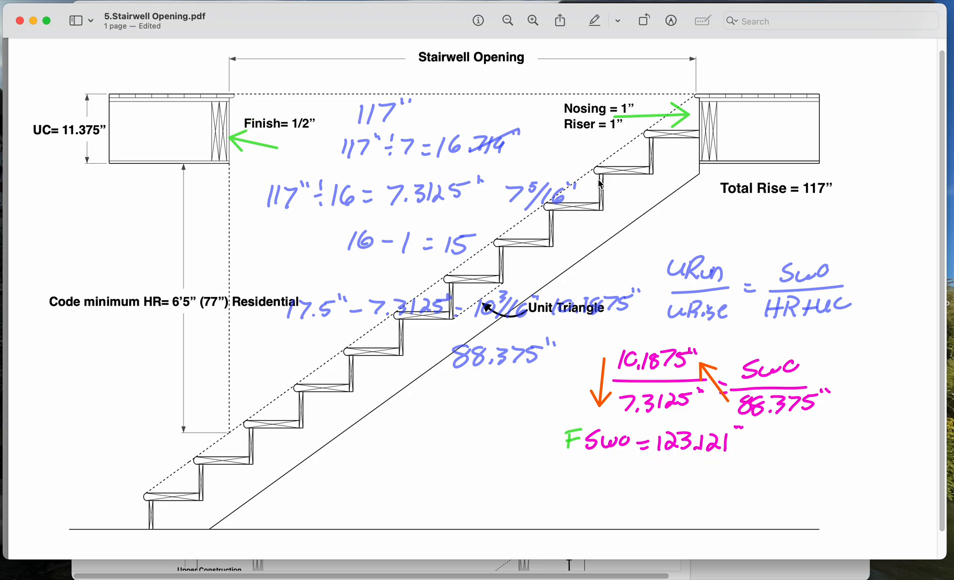
{"action": "mouse_move", "coordinate": [690, 480]}
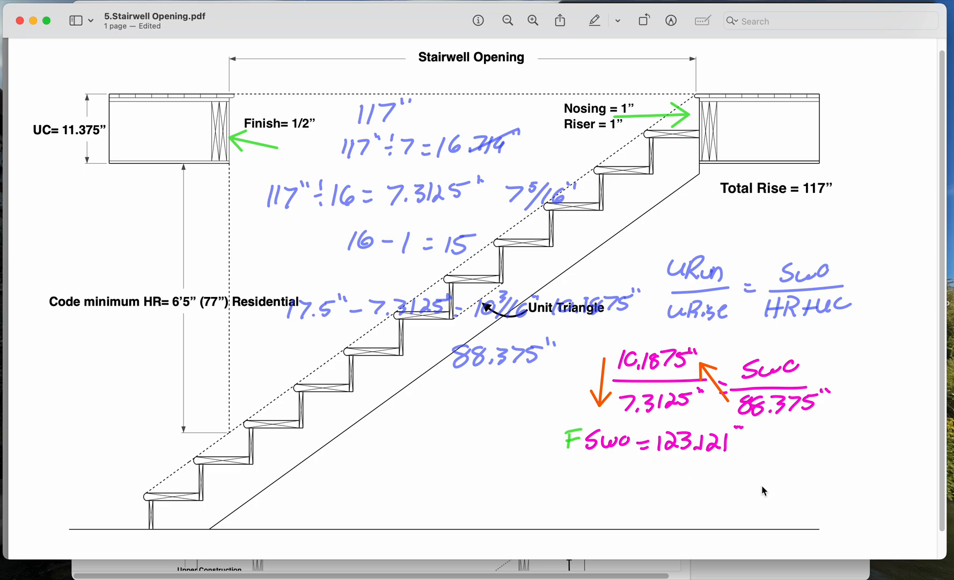
{"action": "mouse_move", "coordinate": [513, 376]}
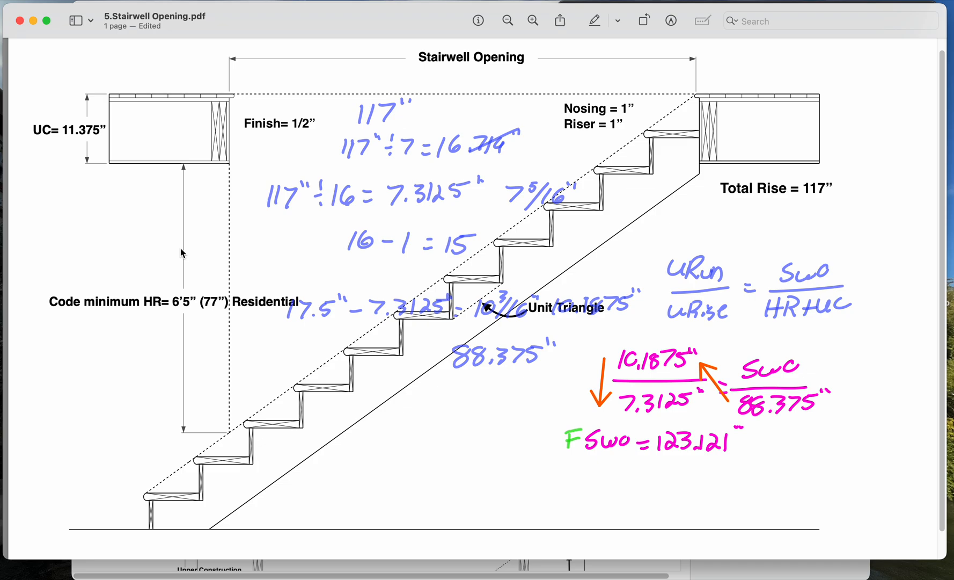
{"action": "mouse_move", "coordinate": [572, 441]}
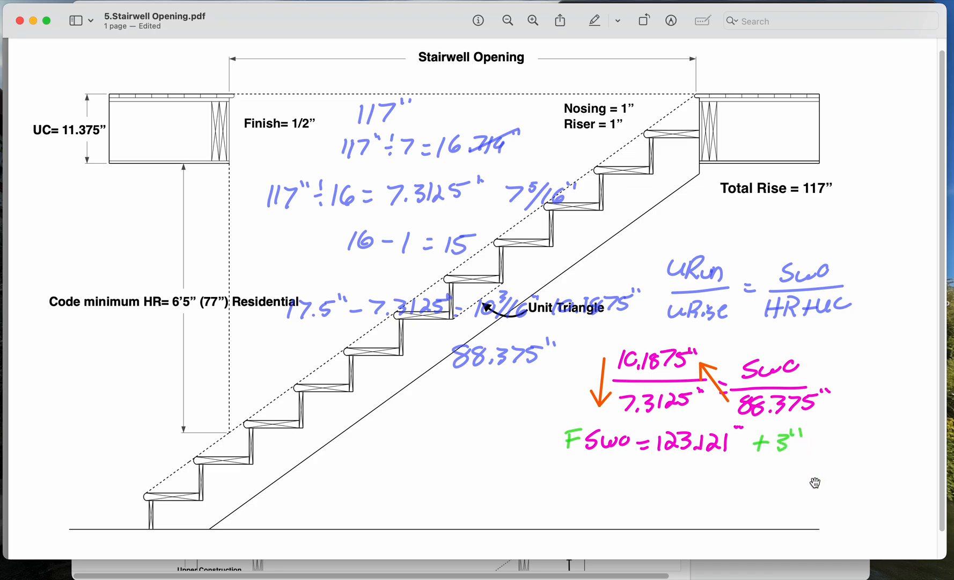
{"action": "mouse_move", "coordinate": [672, 454]}
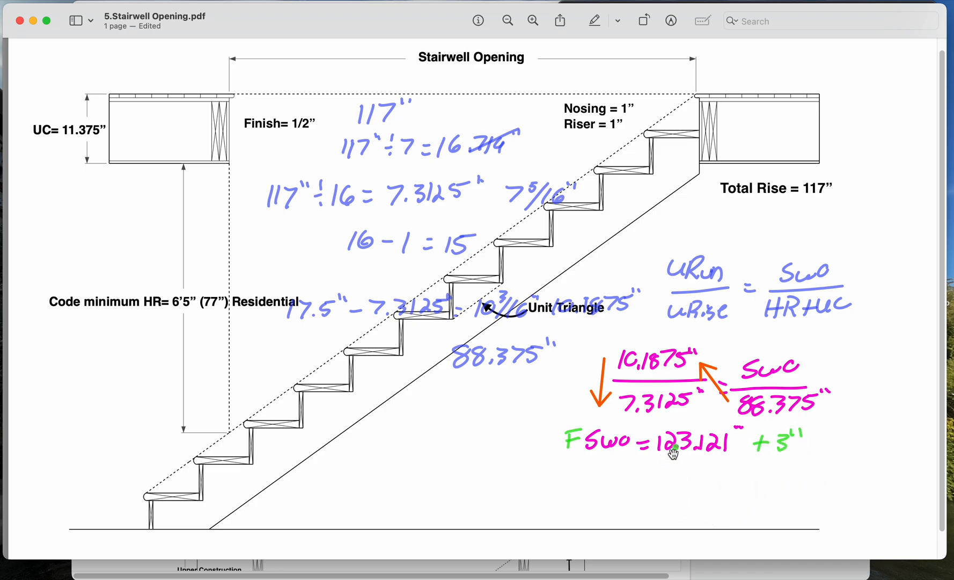
{"action": "mouse_move", "coordinate": [880, 451]}
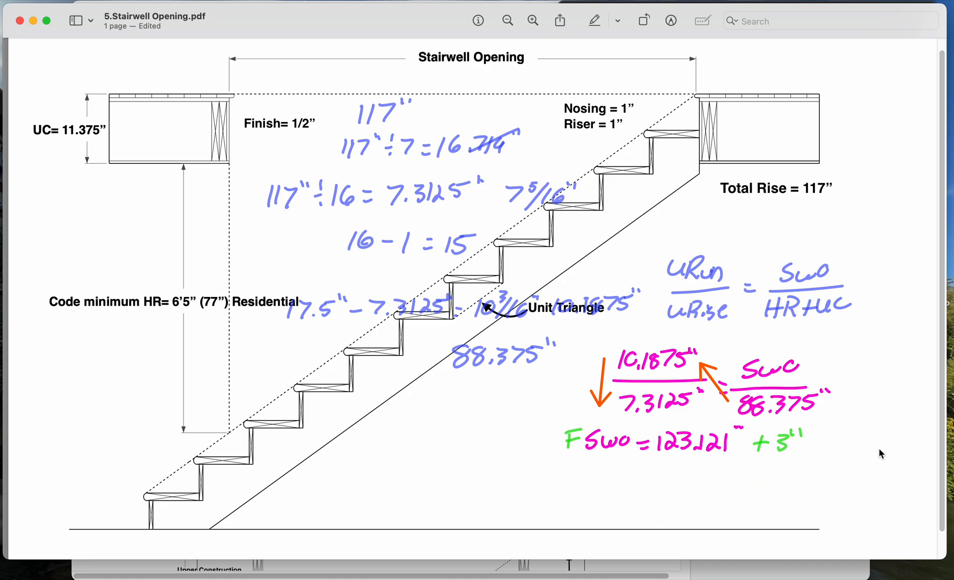
{"action": "mouse_move", "coordinate": [699, 434]}
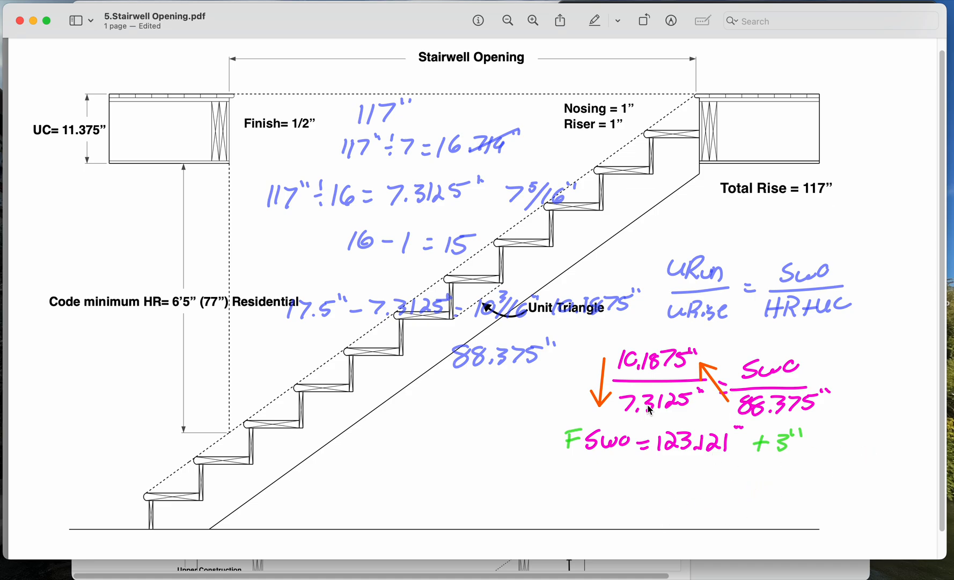
{"action": "mouse_move", "coordinate": [527, 170]}
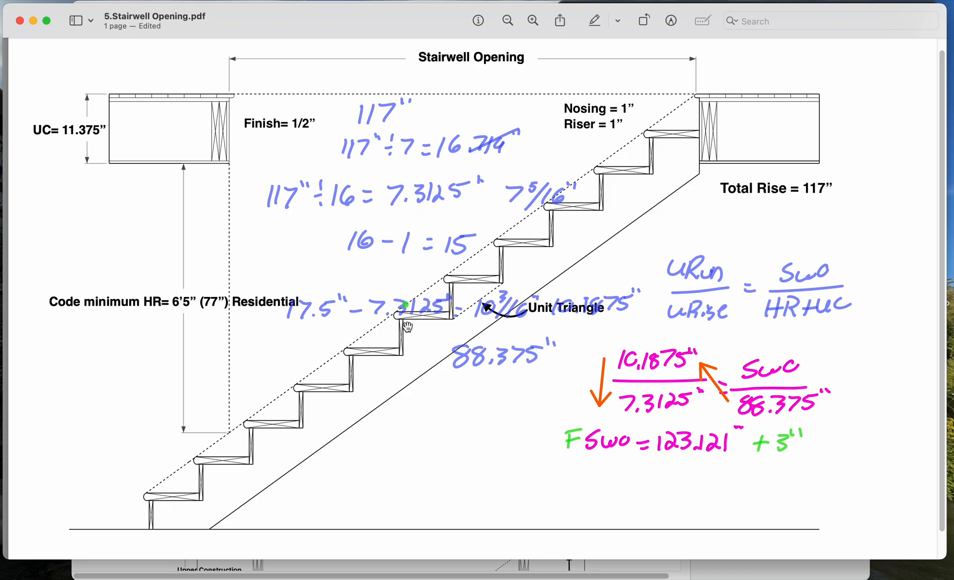
{"action": "mouse_move", "coordinate": [549, 473]}
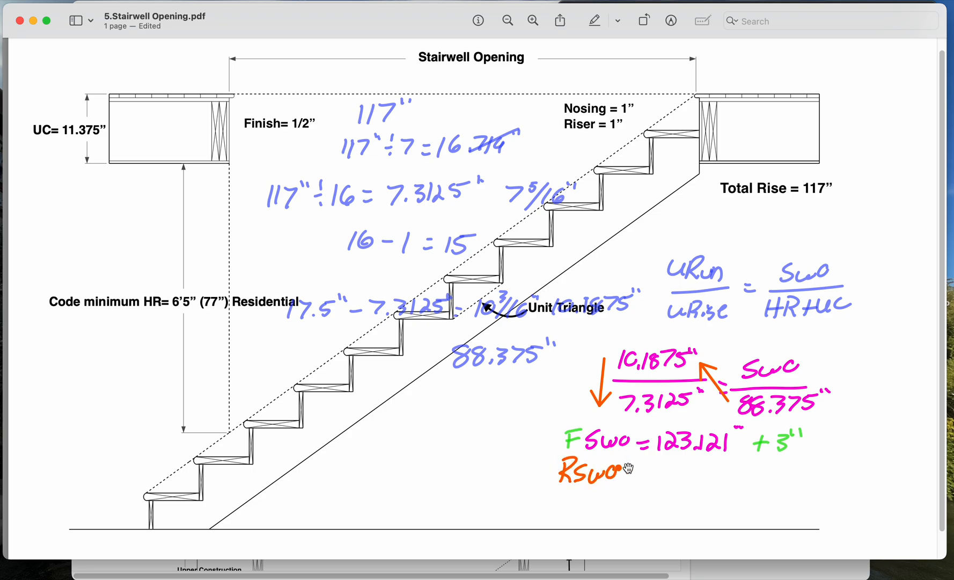
Write RSWO = 123.121" + 0.5 + 1 + 1 in orange with 125 5/8" beneath.
{"action": "type", "text": "=123.121\" +"}
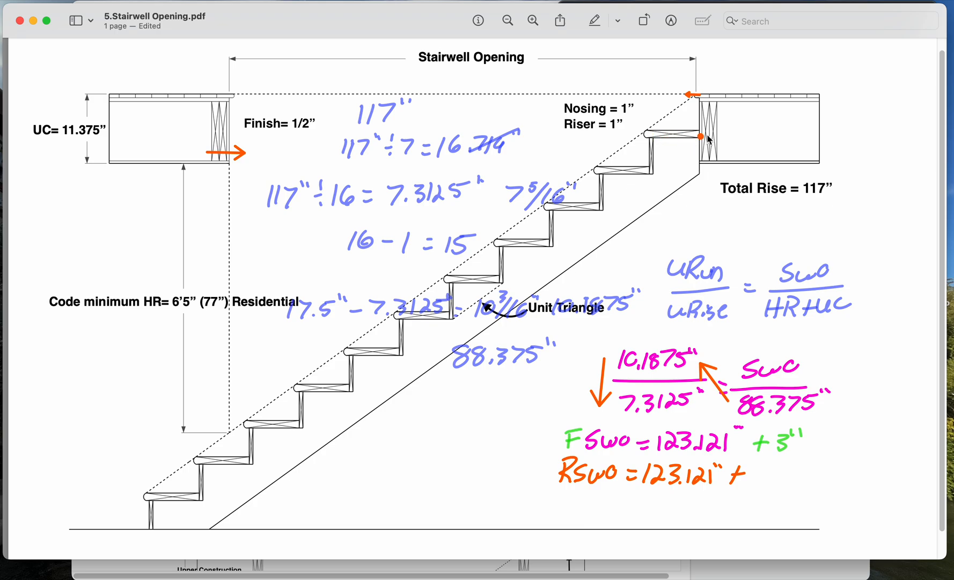
{"action": "left_click_drag", "start_coordinate": [703, 126], "coordinate": [635, 125]}
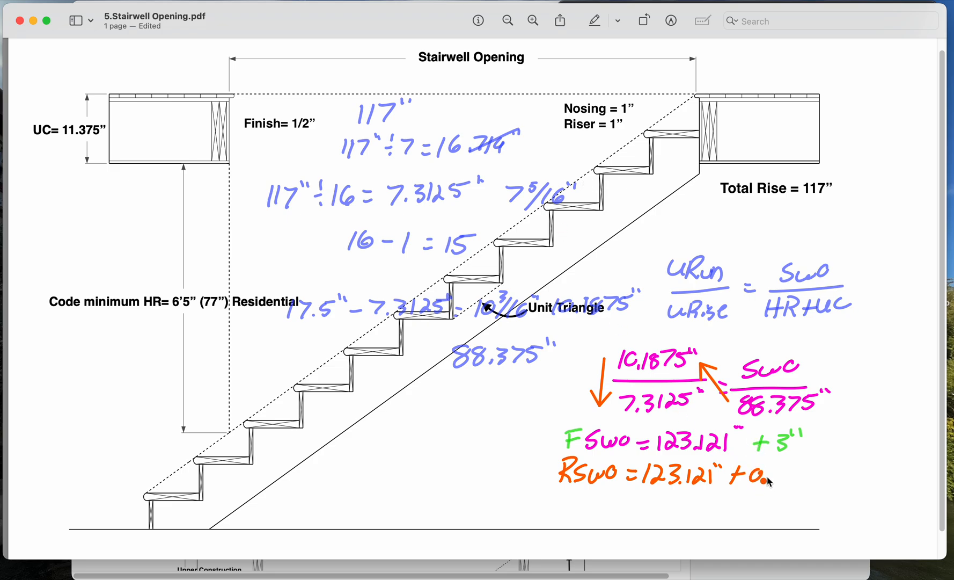
{"action": "type", "text": ".5+1+"}
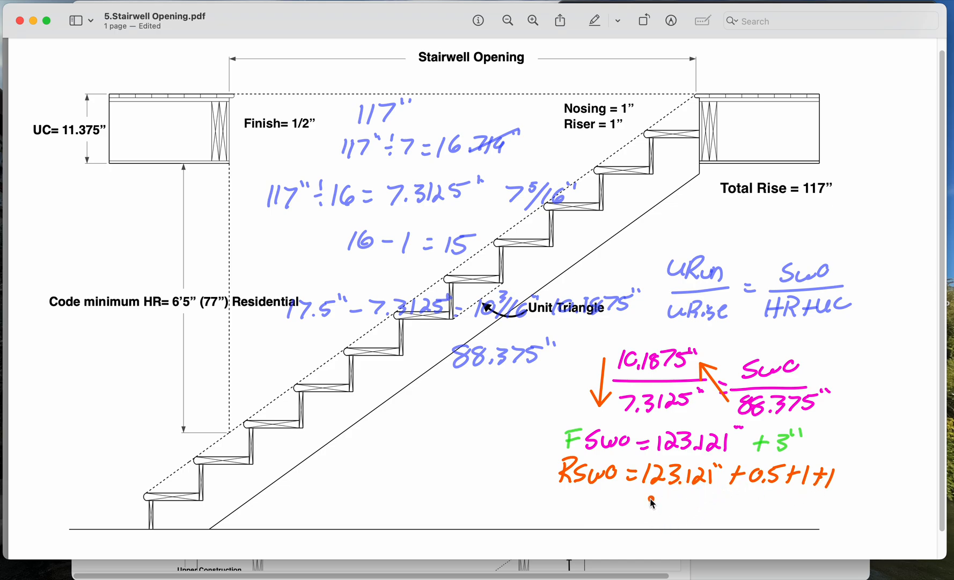
{"action": "type", "text": "125"}
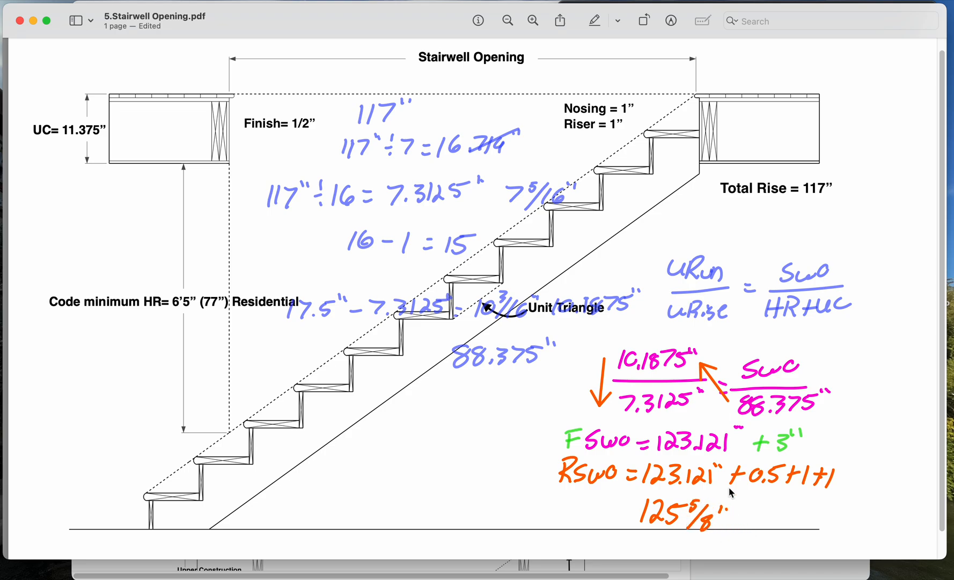
{"action": "mouse_move", "coordinate": [690, 423]}
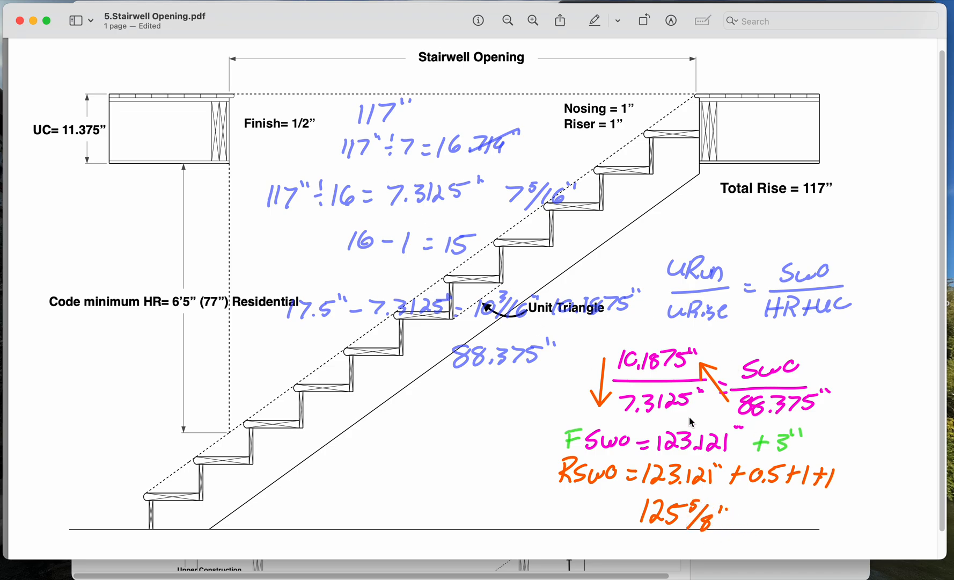
{"action": "mouse_move", "coordinate": [724, 497]}
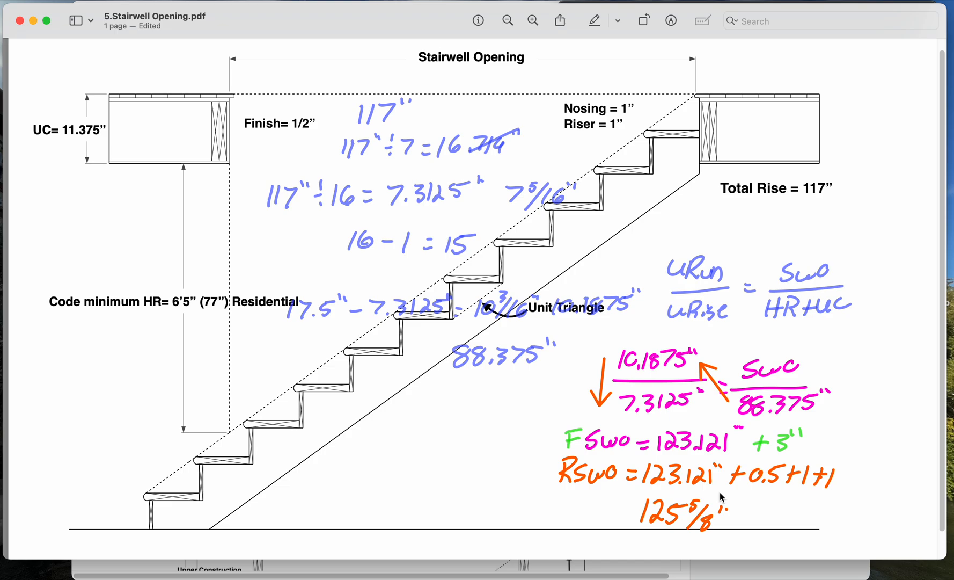